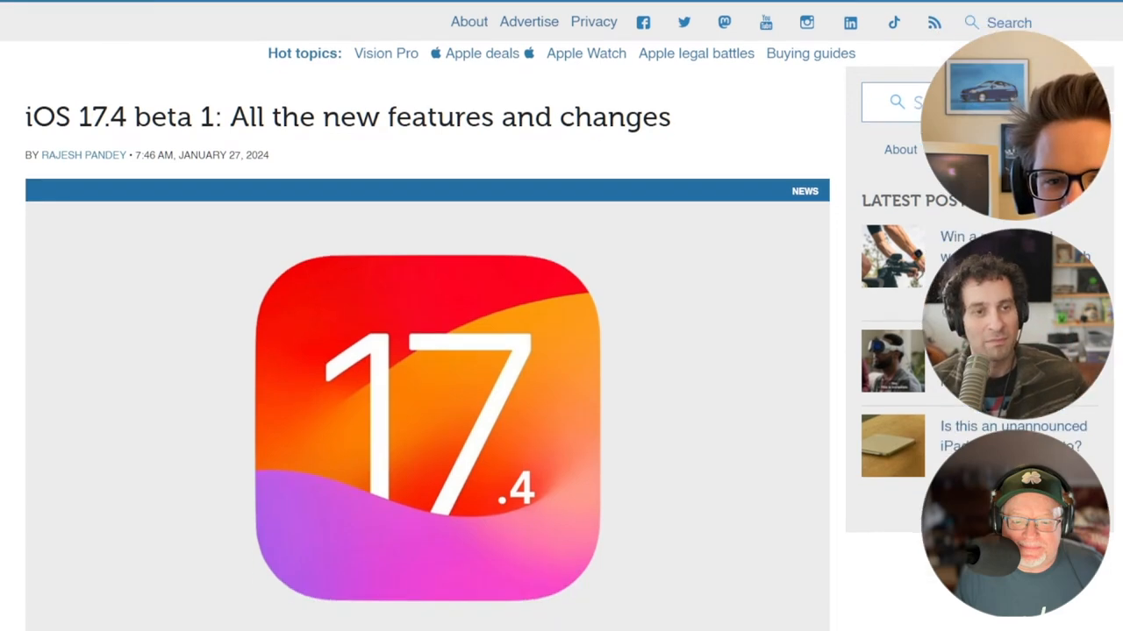
scroll("down", 3)
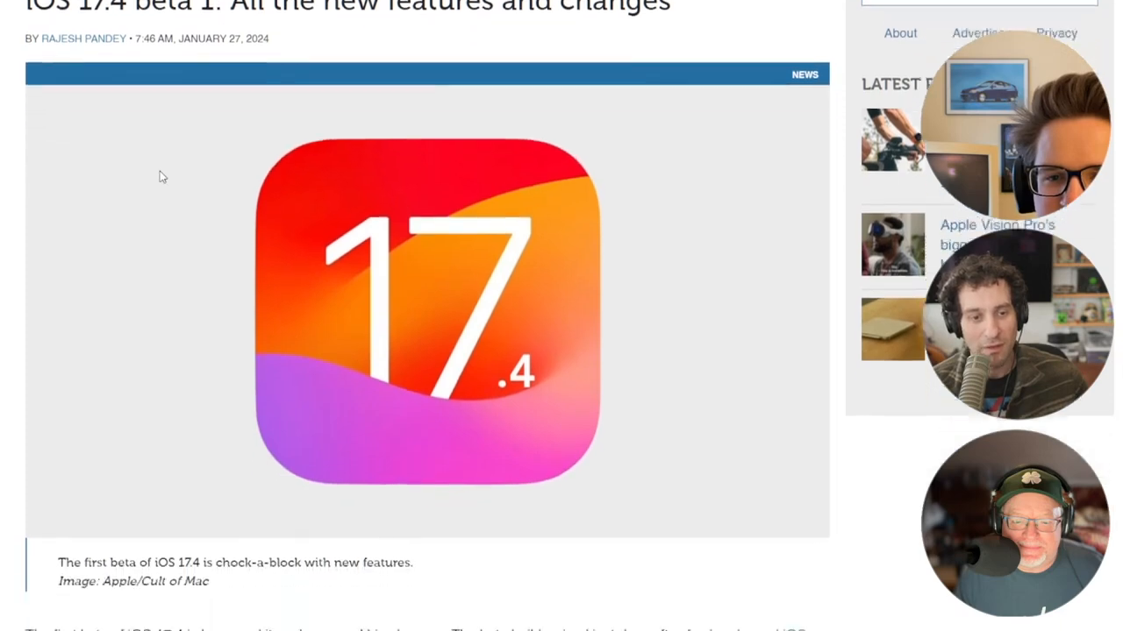
scroll("down", 3)
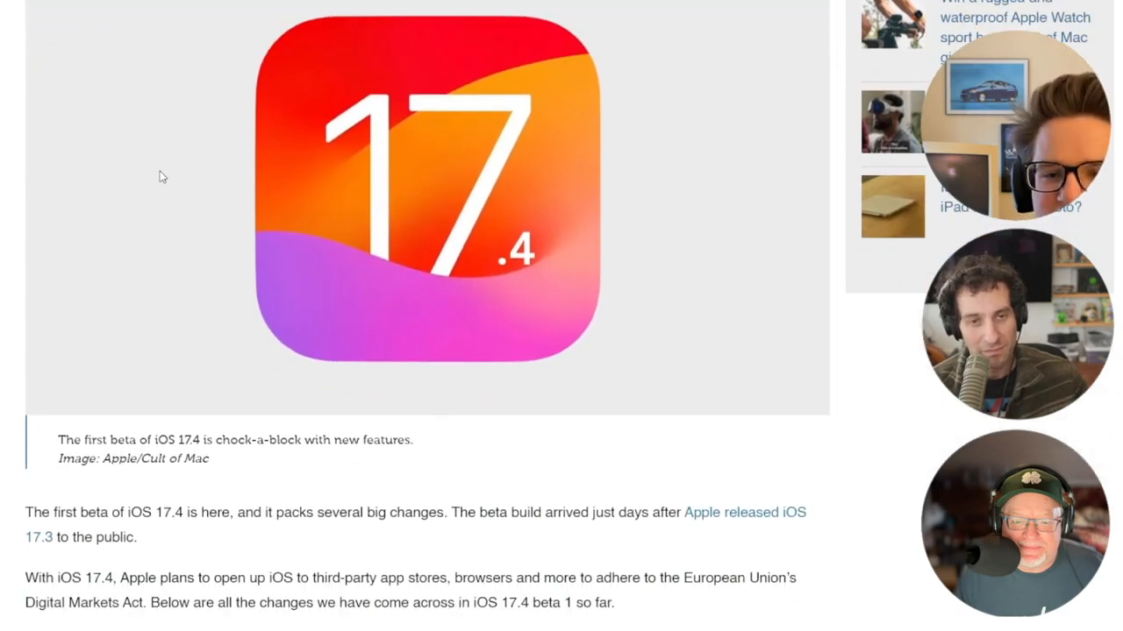
scroll("down", 3)
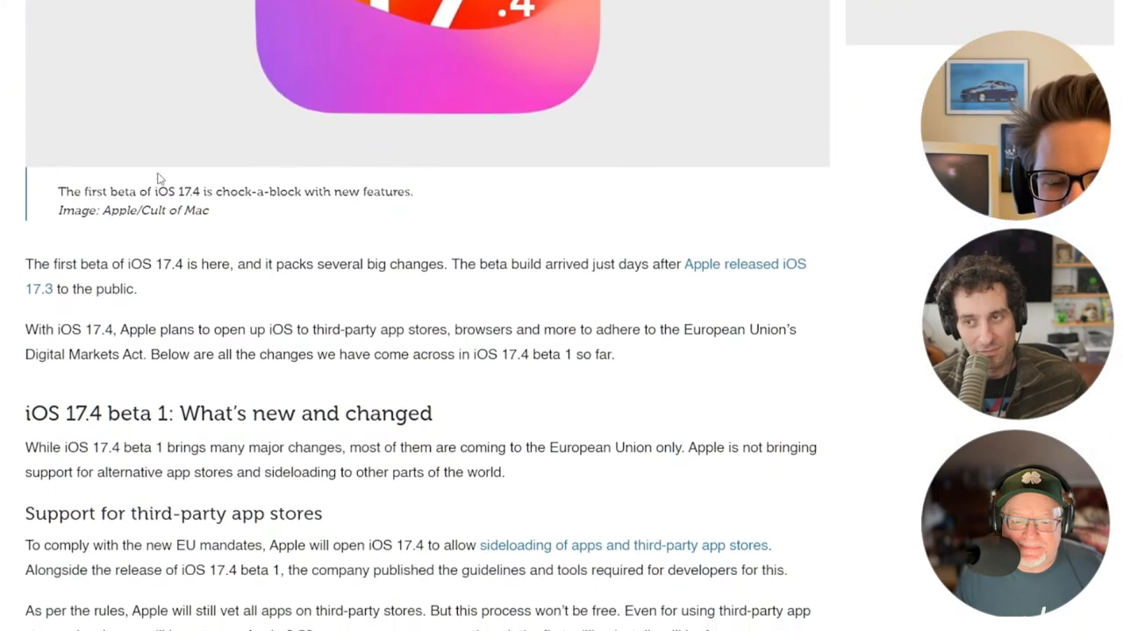
scroll("down", 3)
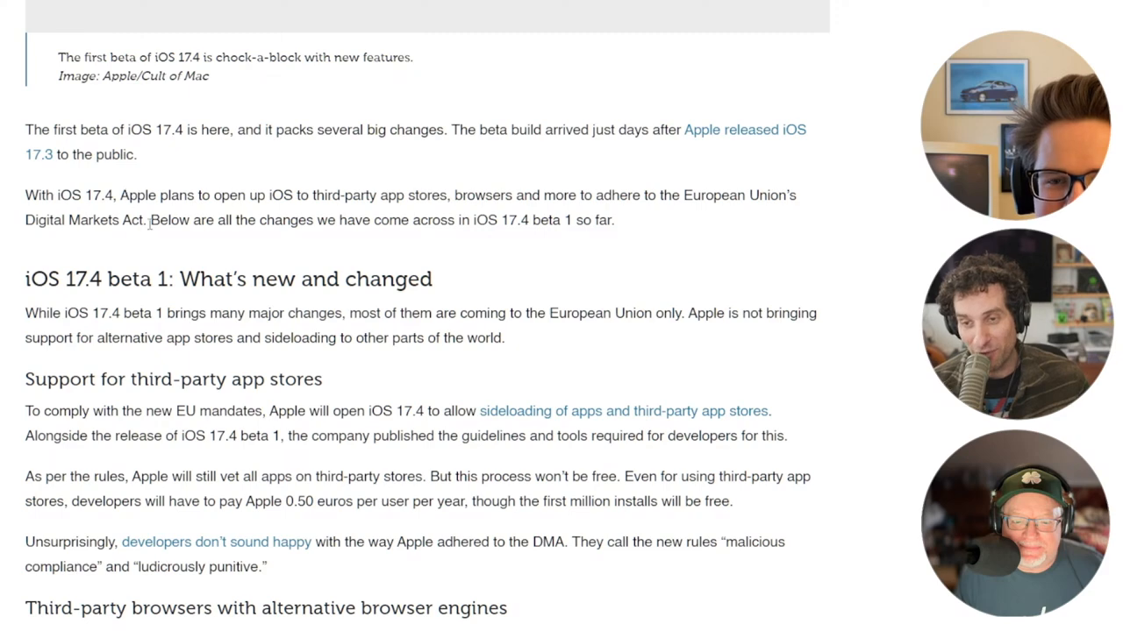
scroll("down", 3)
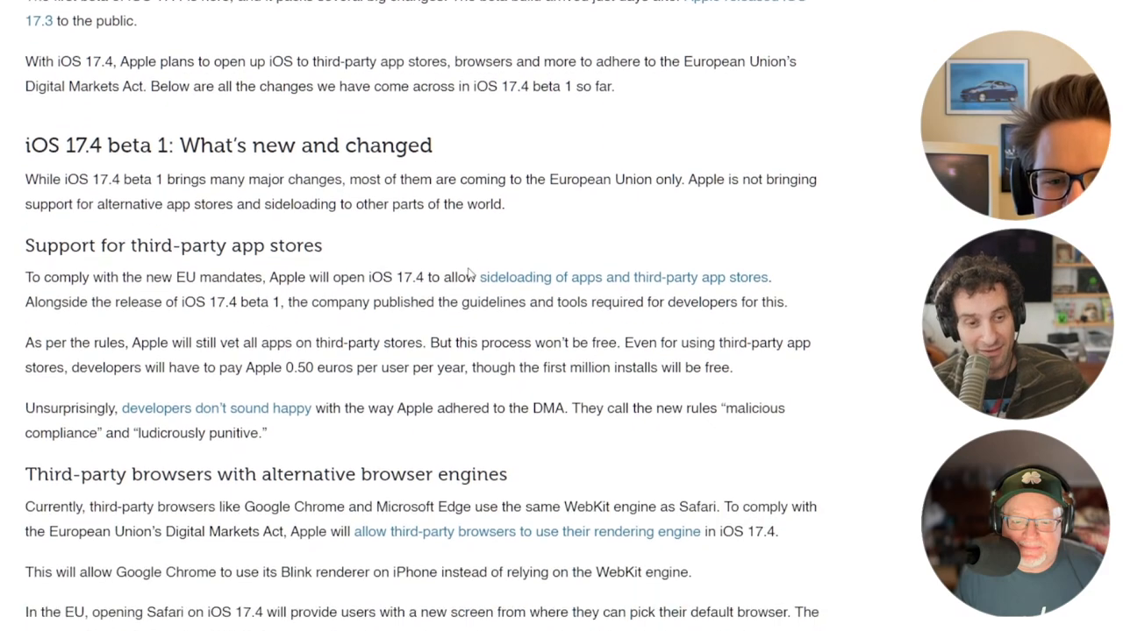
scroll("down", 3)
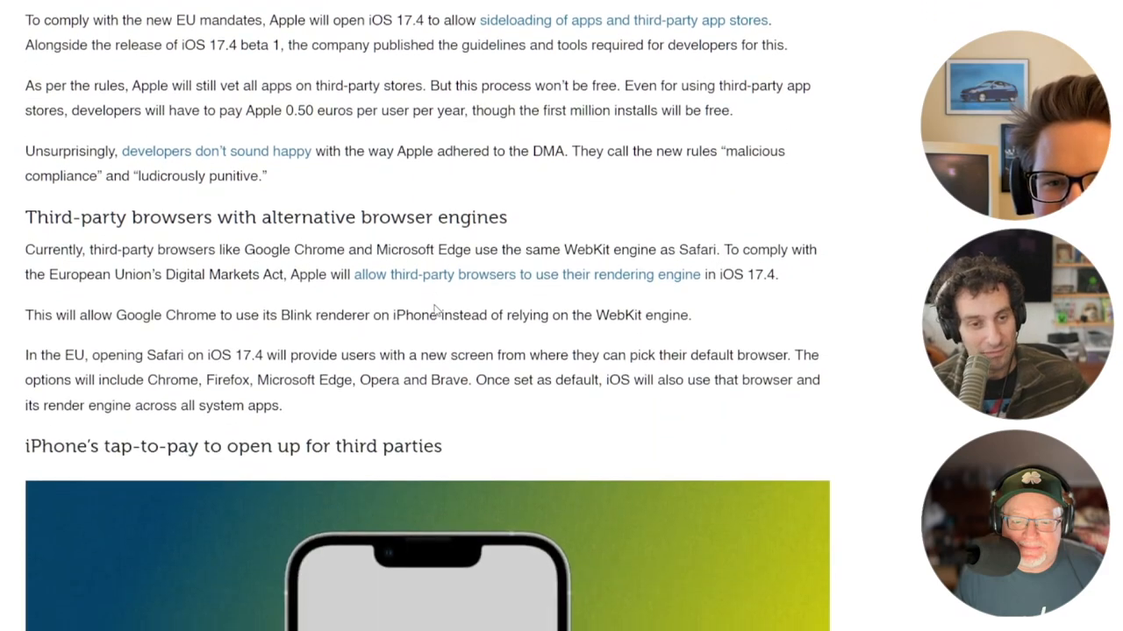
scroll("down", 3)
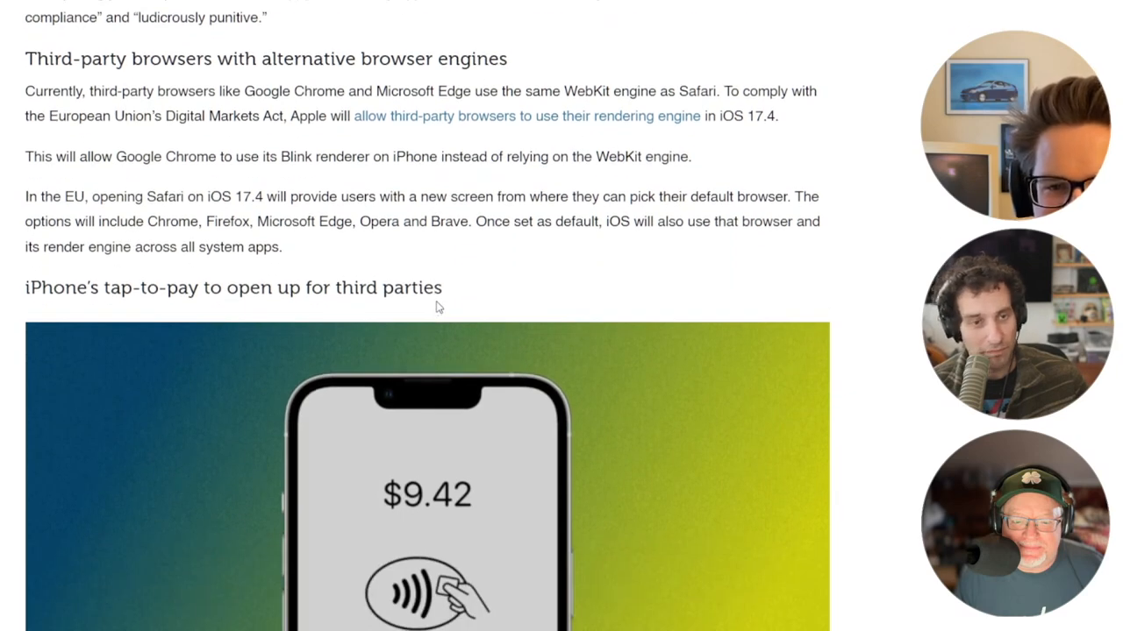
mouse_move(482, 302)
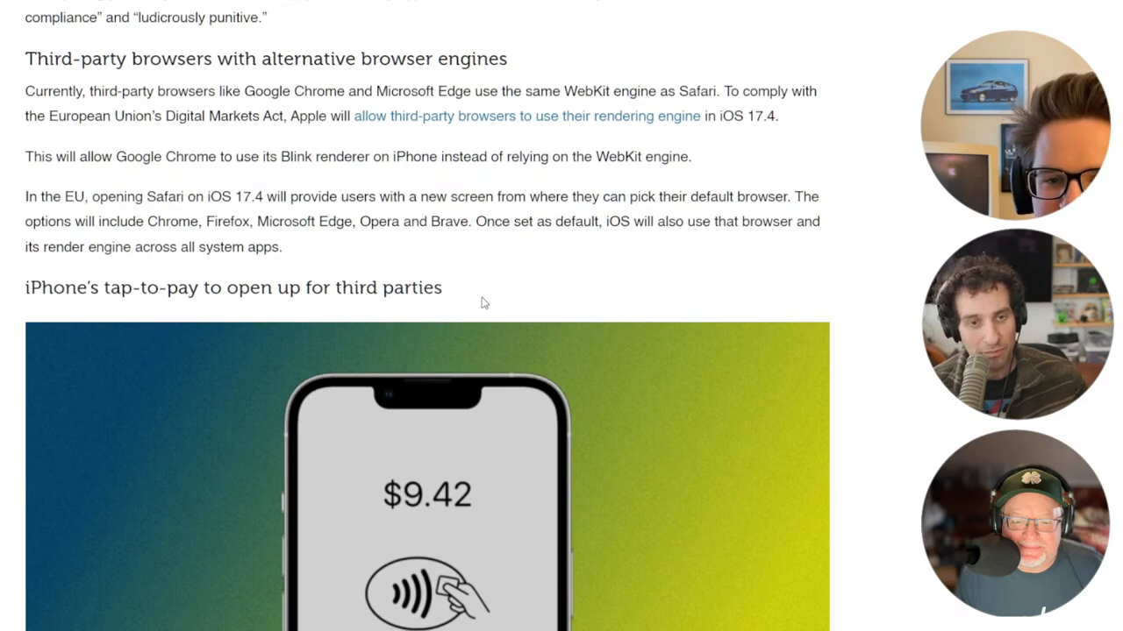
scroll("down", 3)
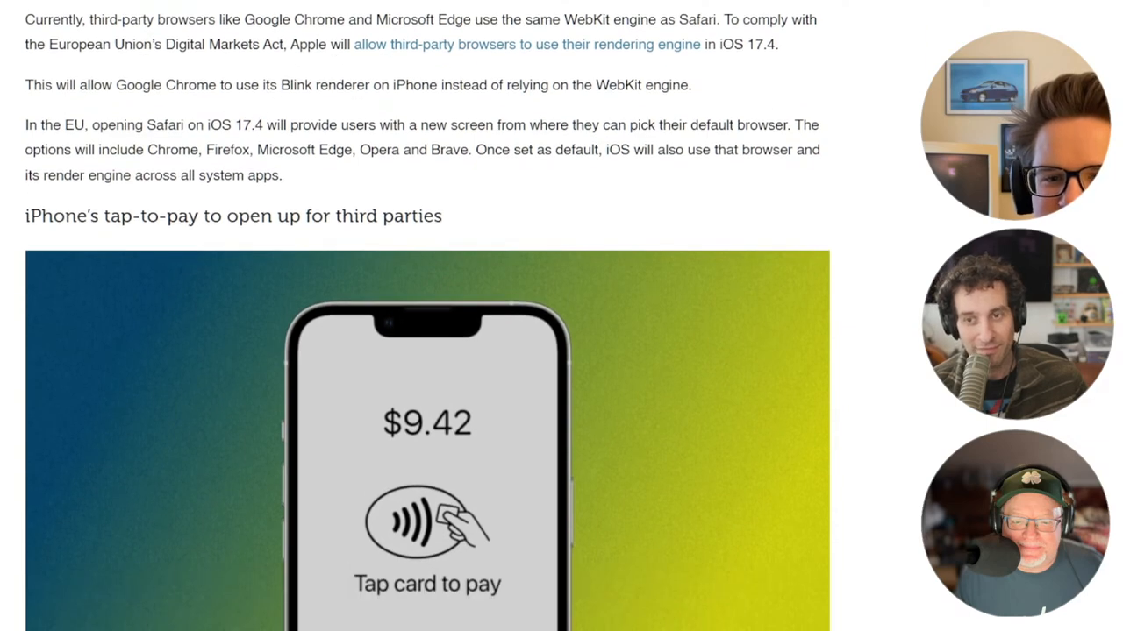
scroll("down", 3)
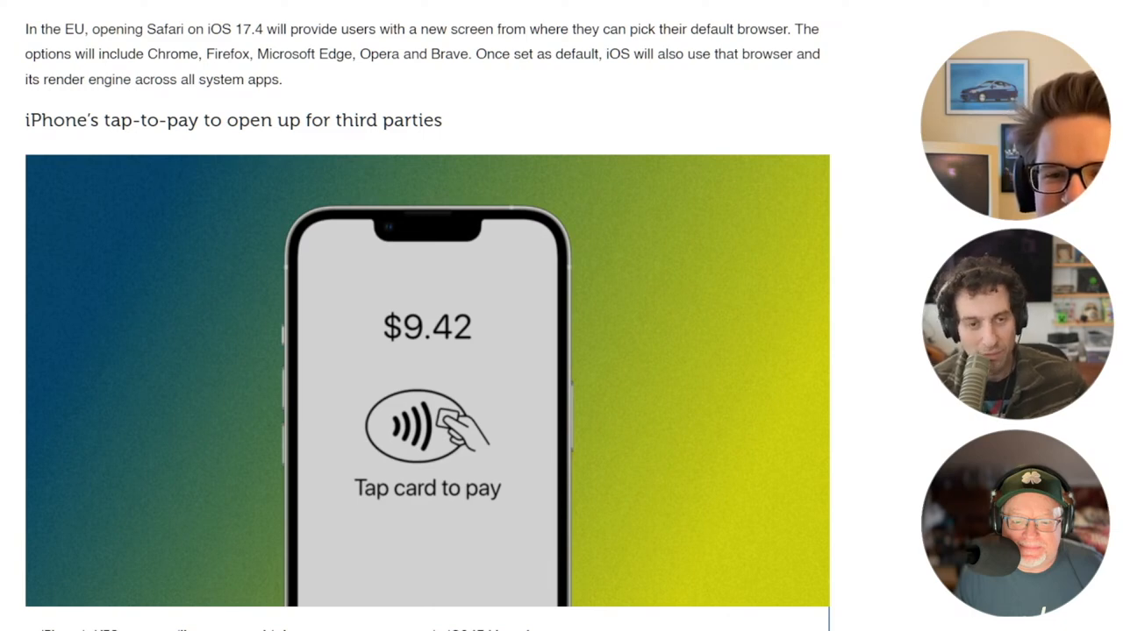
scroll("down", 3)
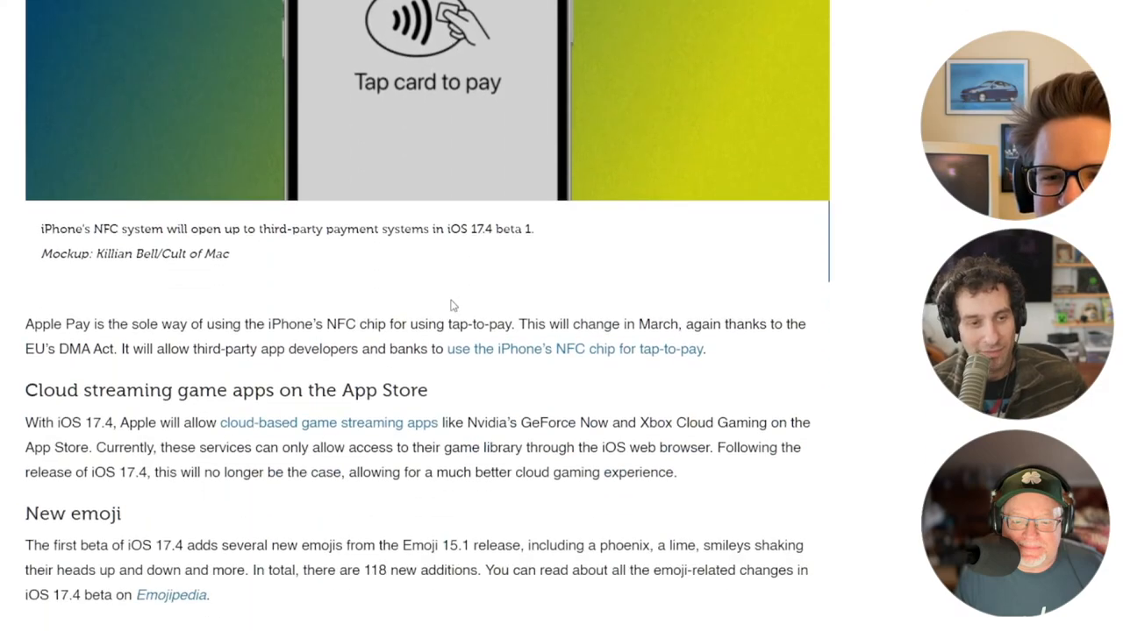
scroll("down", 3)
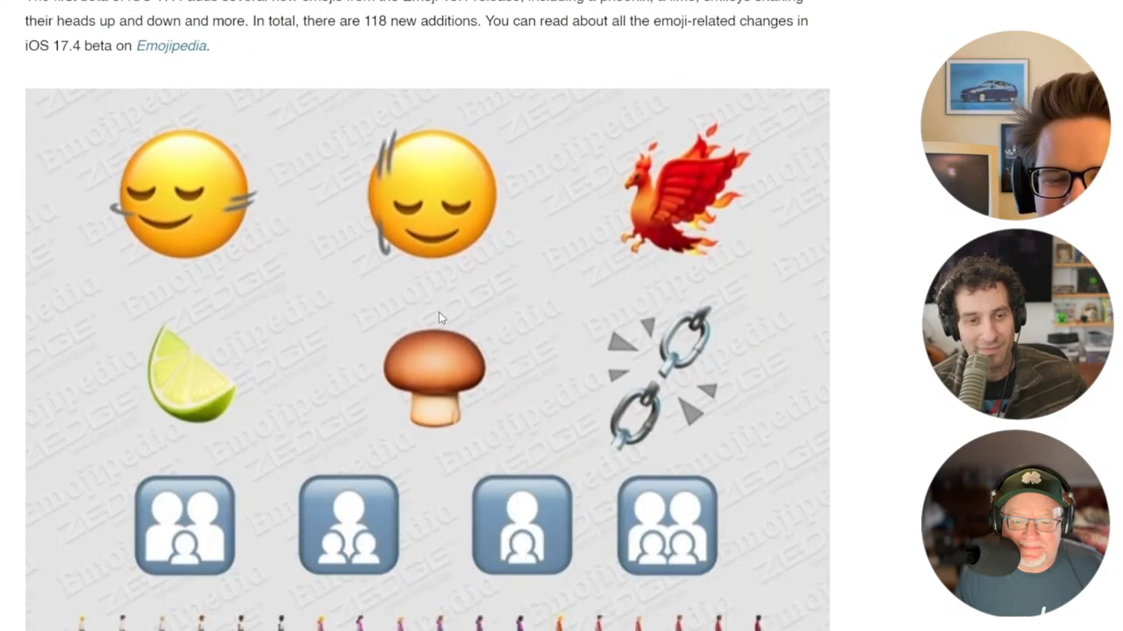
scroll("down", 3)
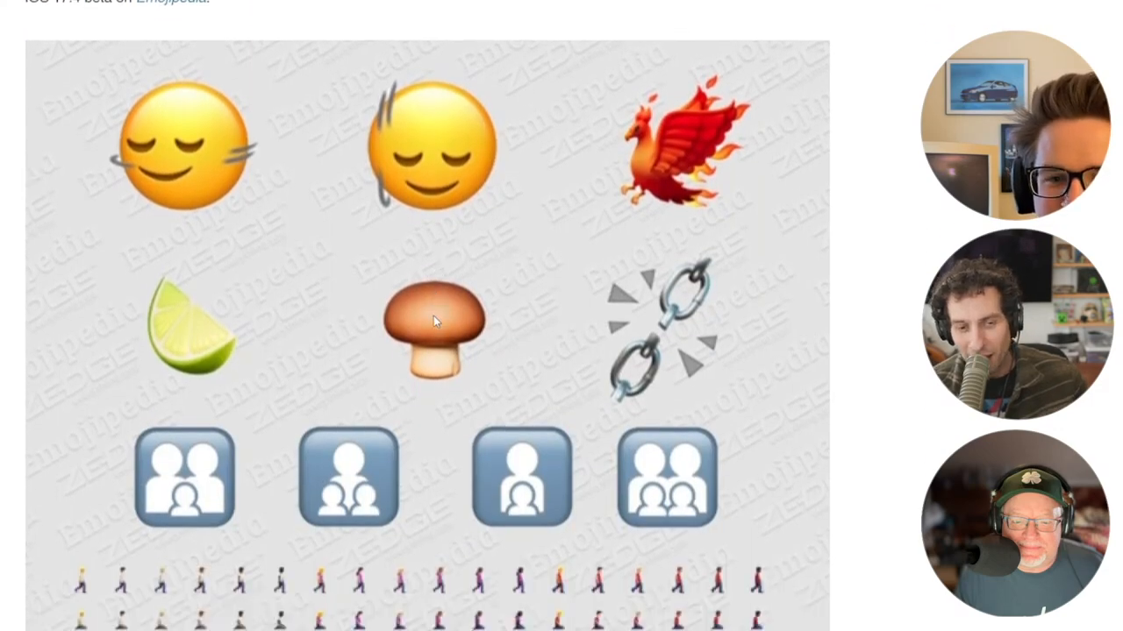
scroll("down", 3)
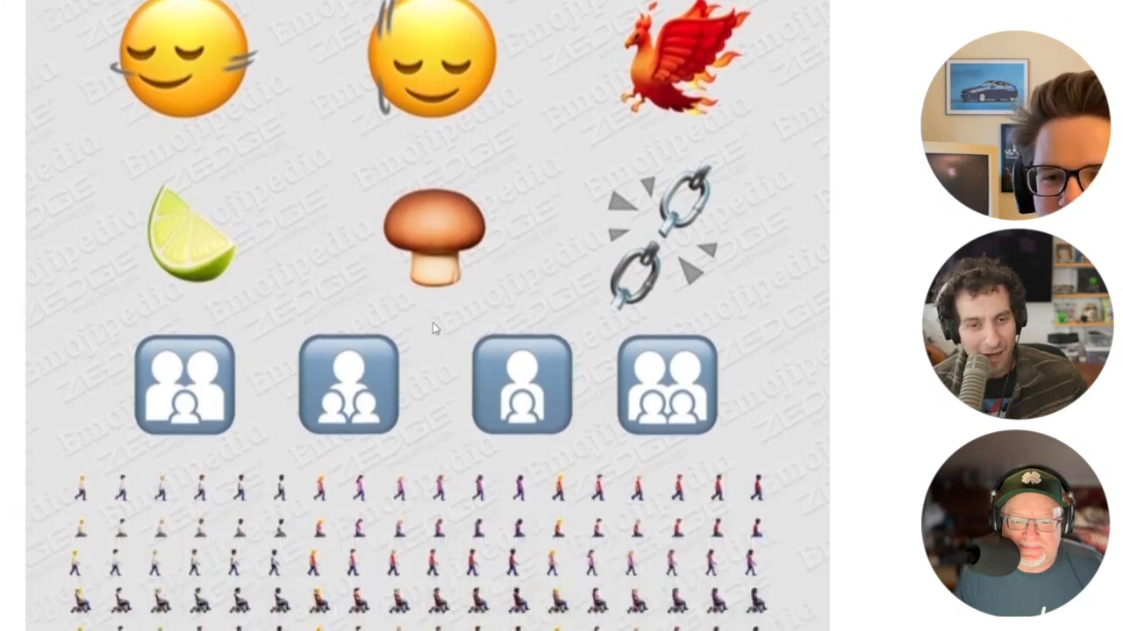
scroll("down", 3)
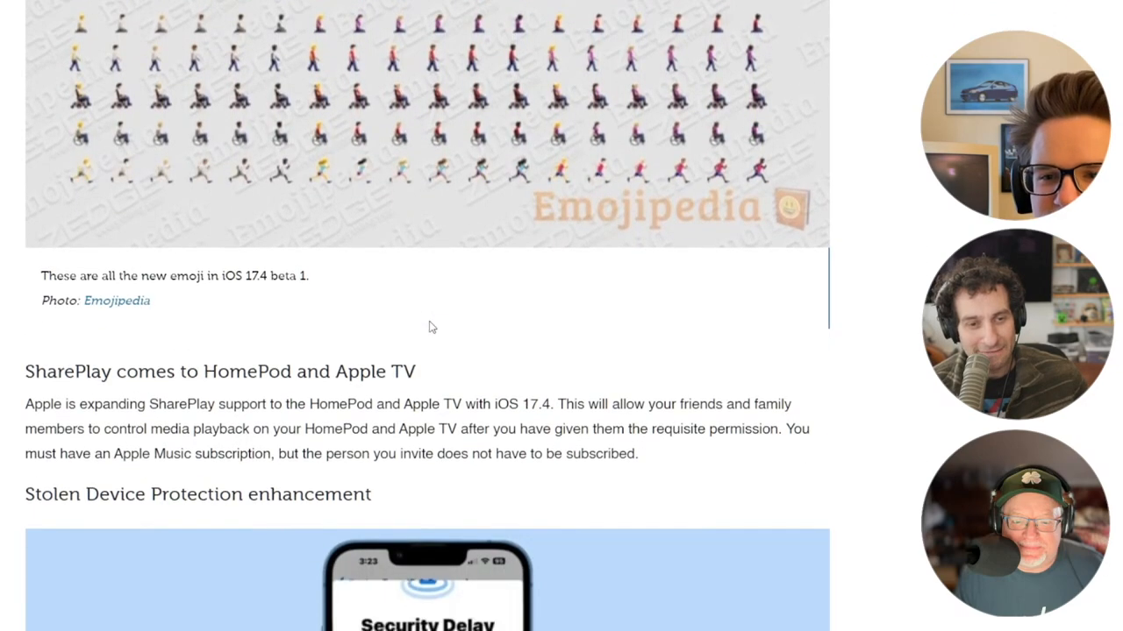
scroll("down", 3)
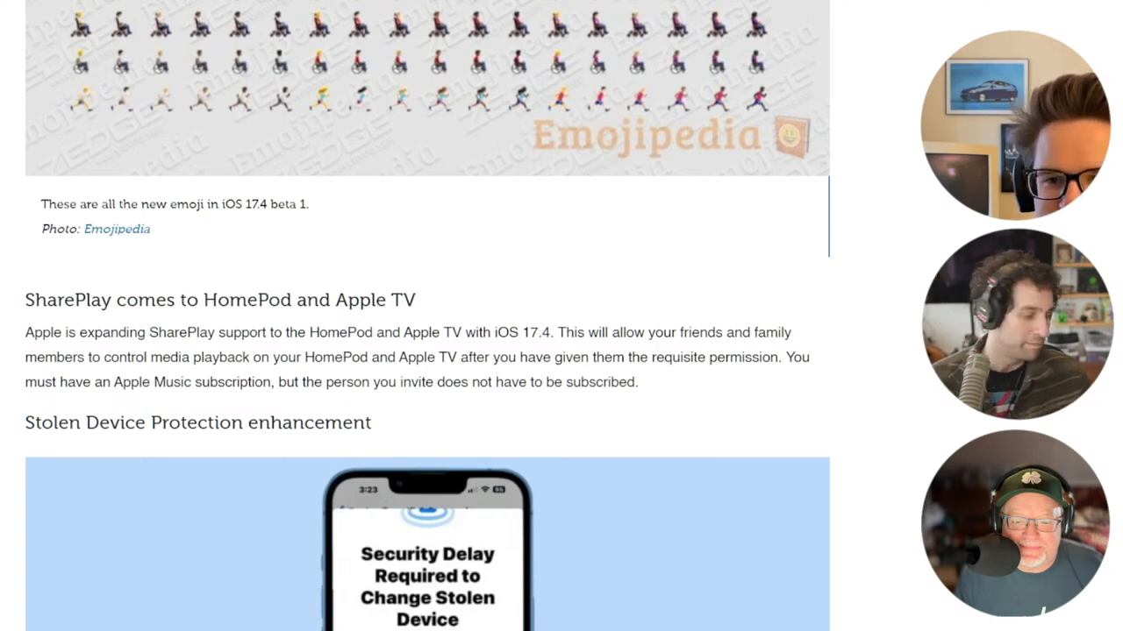
mouse_move(709, 293)
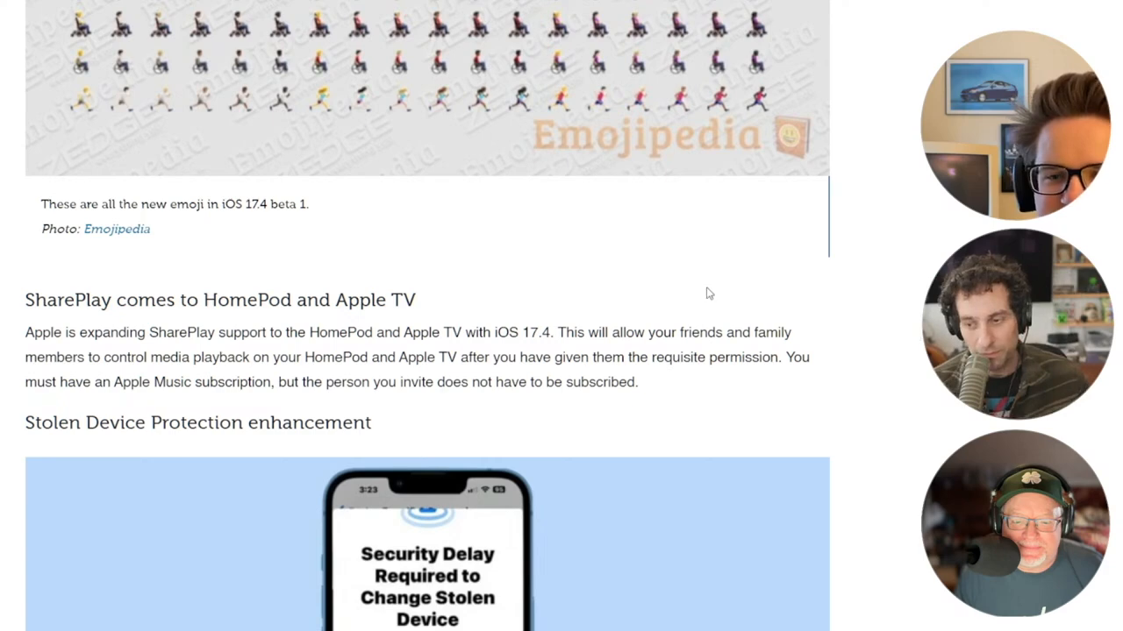
mouse_move(628, 347)
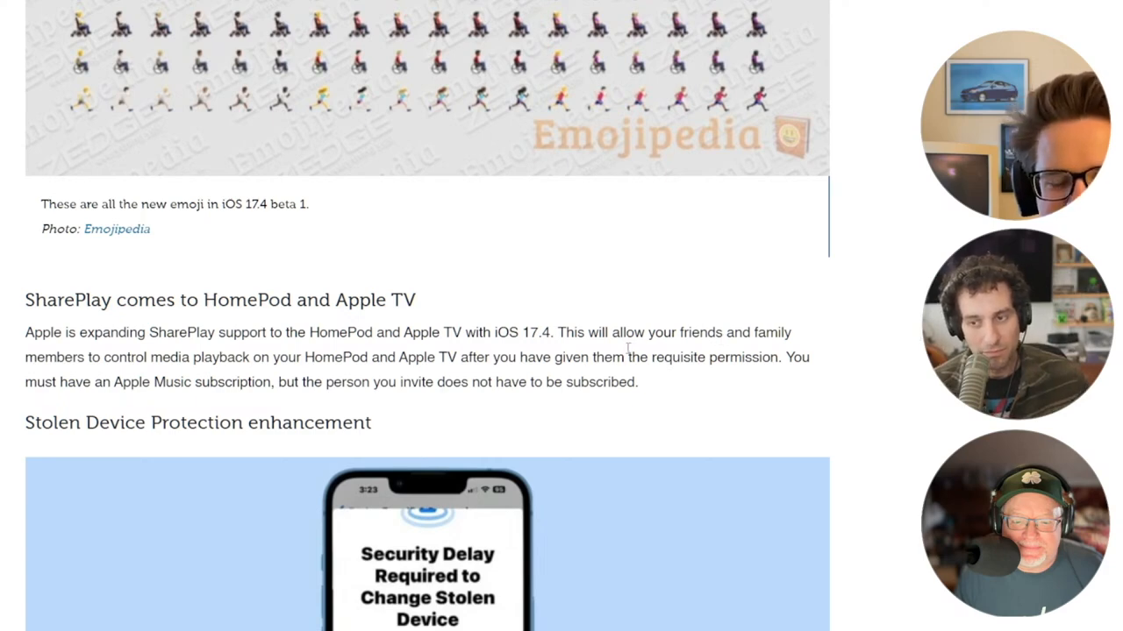
scroll("down", 3)
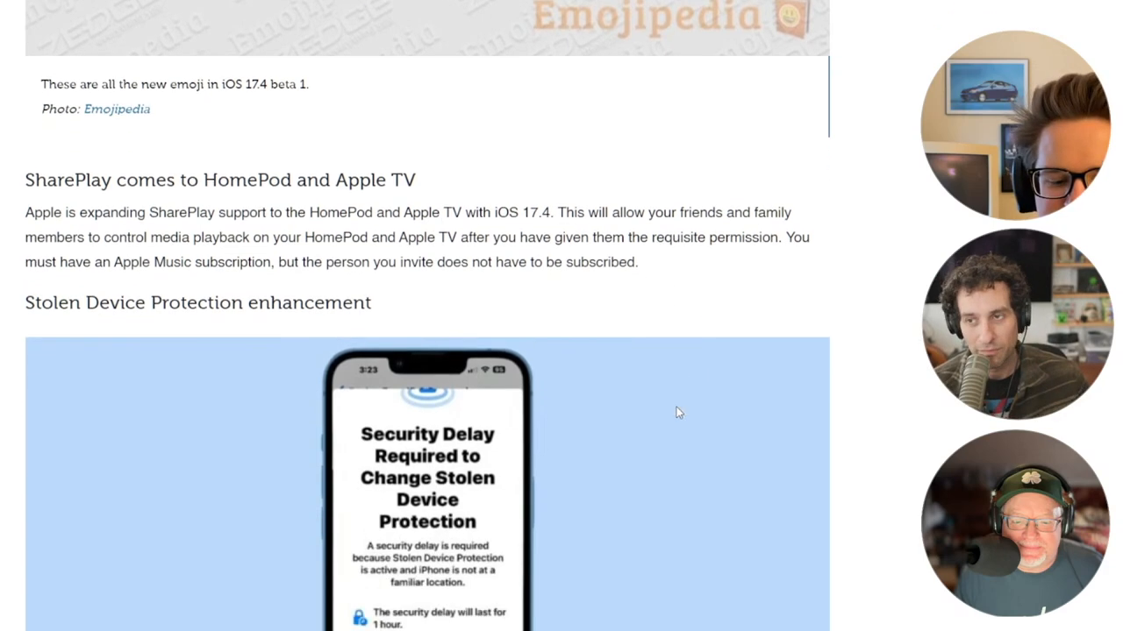
scroll("down", 3)
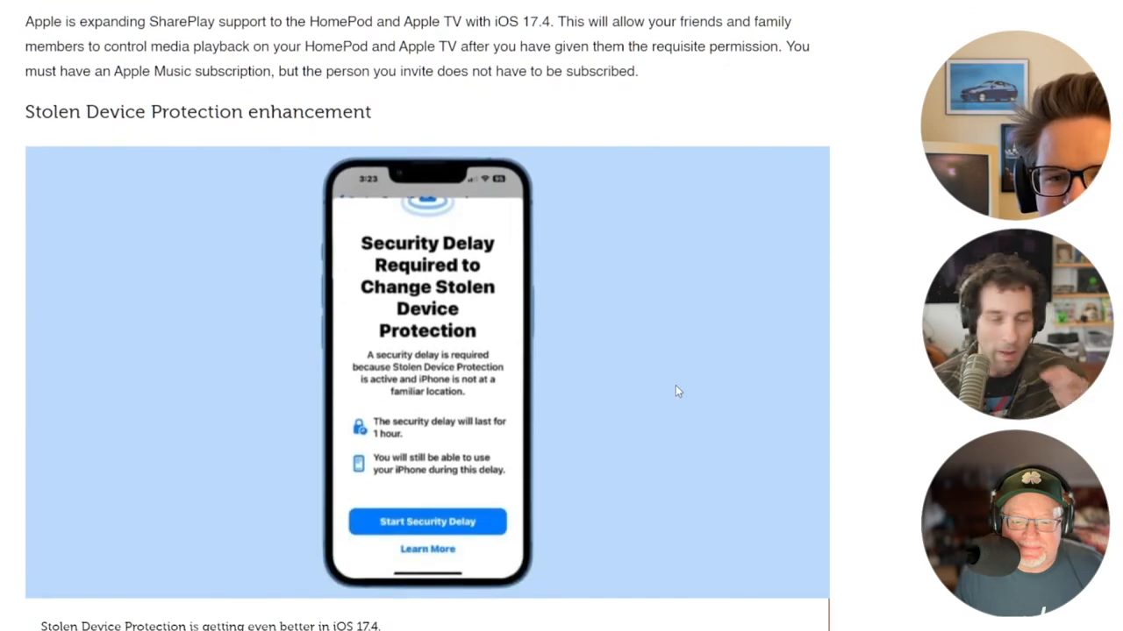
mouse_move(684, 365)
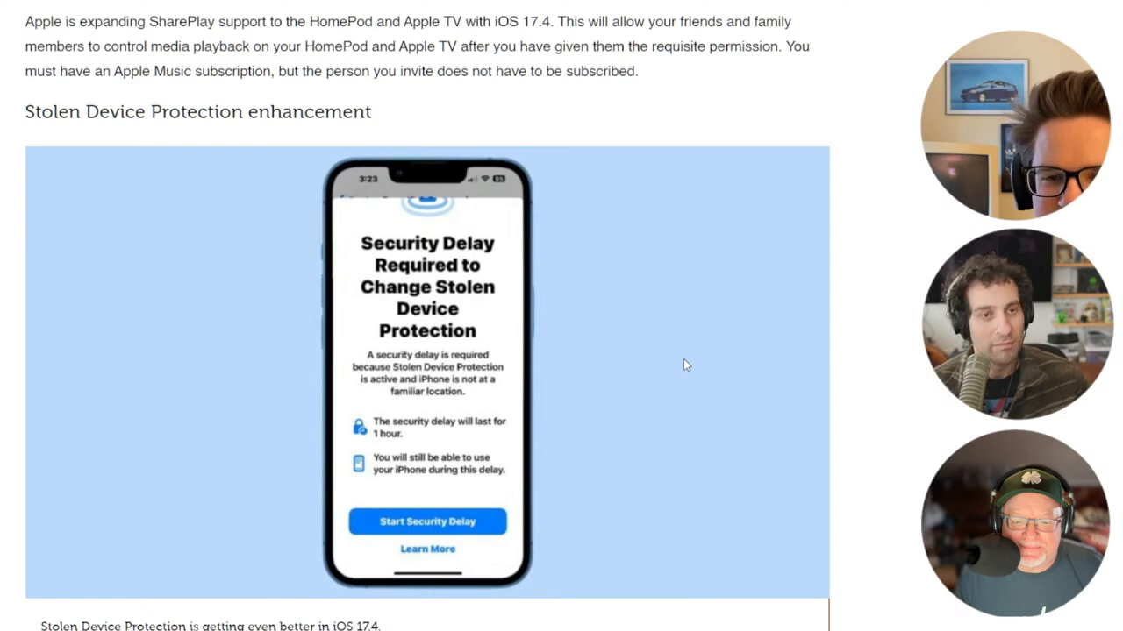
scroll("down", 3)
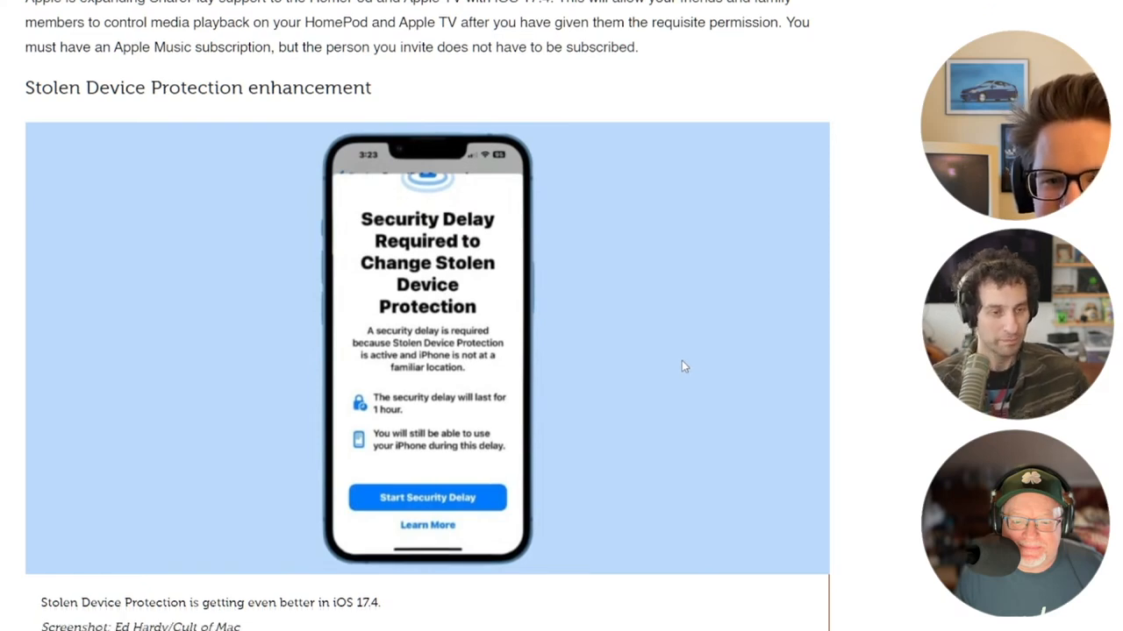
scroll("down", 3)
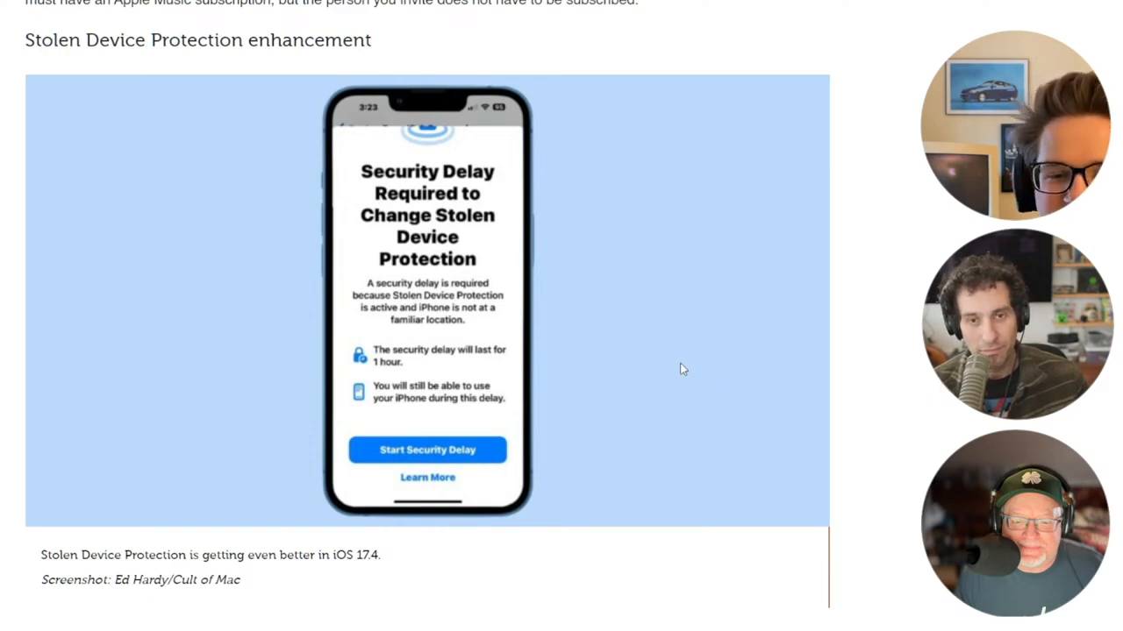
mouse_move(758, 379)
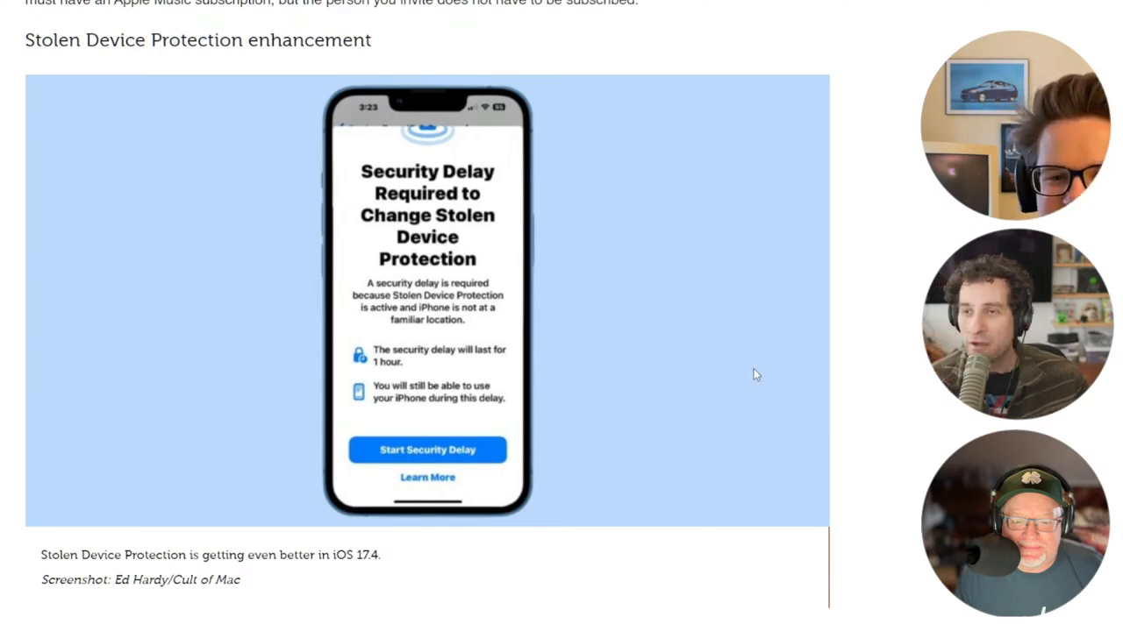
mouse_move(737, 301)
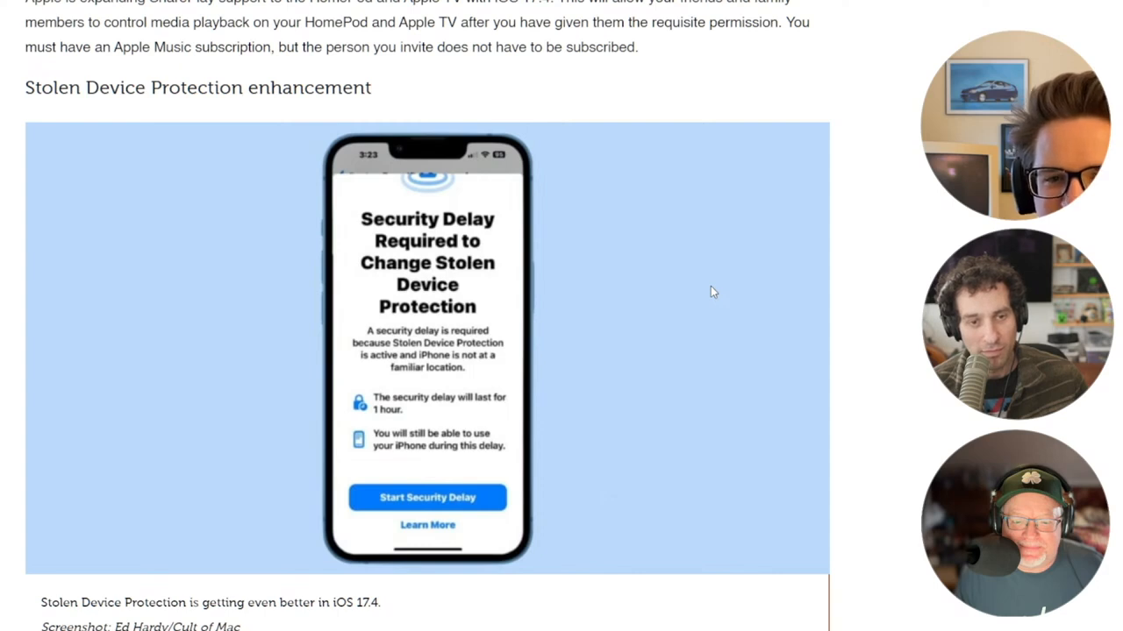
mouse_move(716, 295)
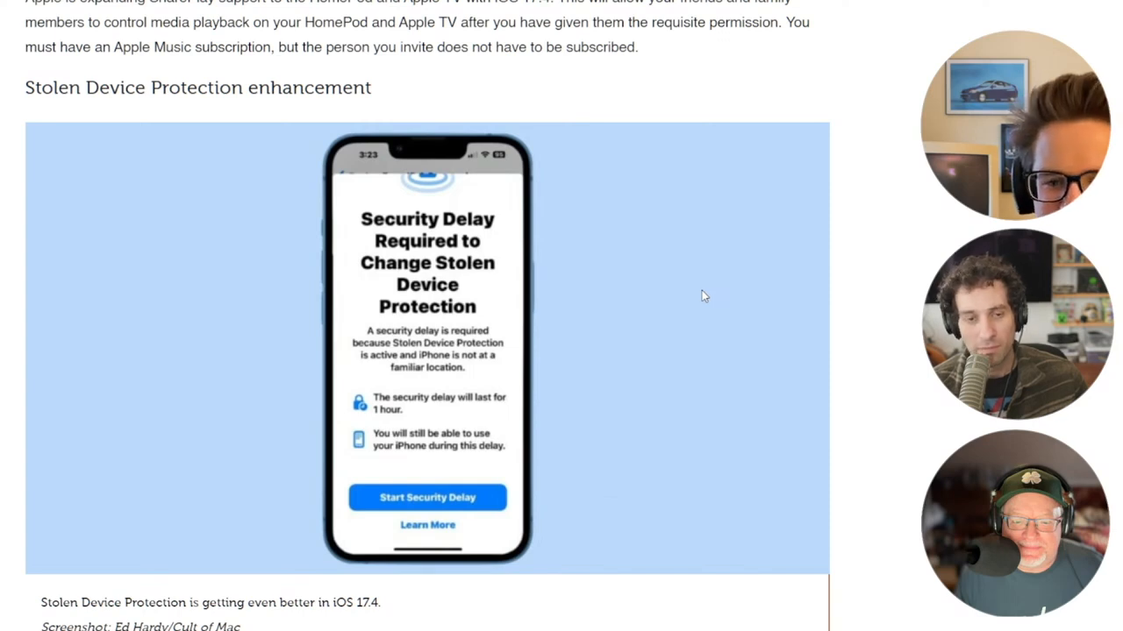
scroll("down", 3)
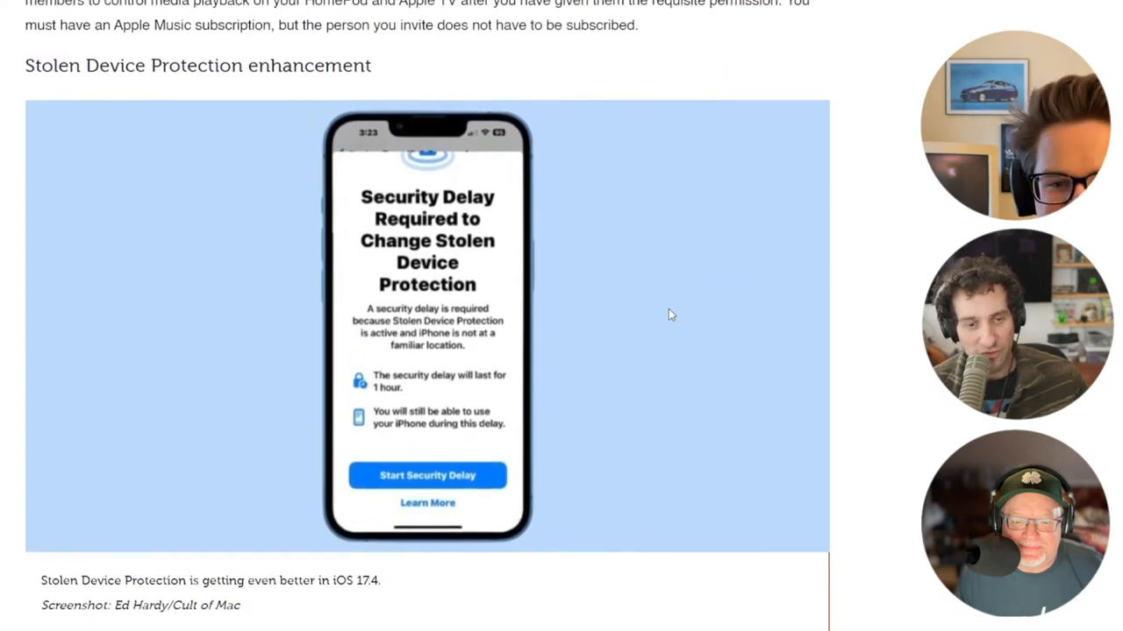
scroll("down", 3)
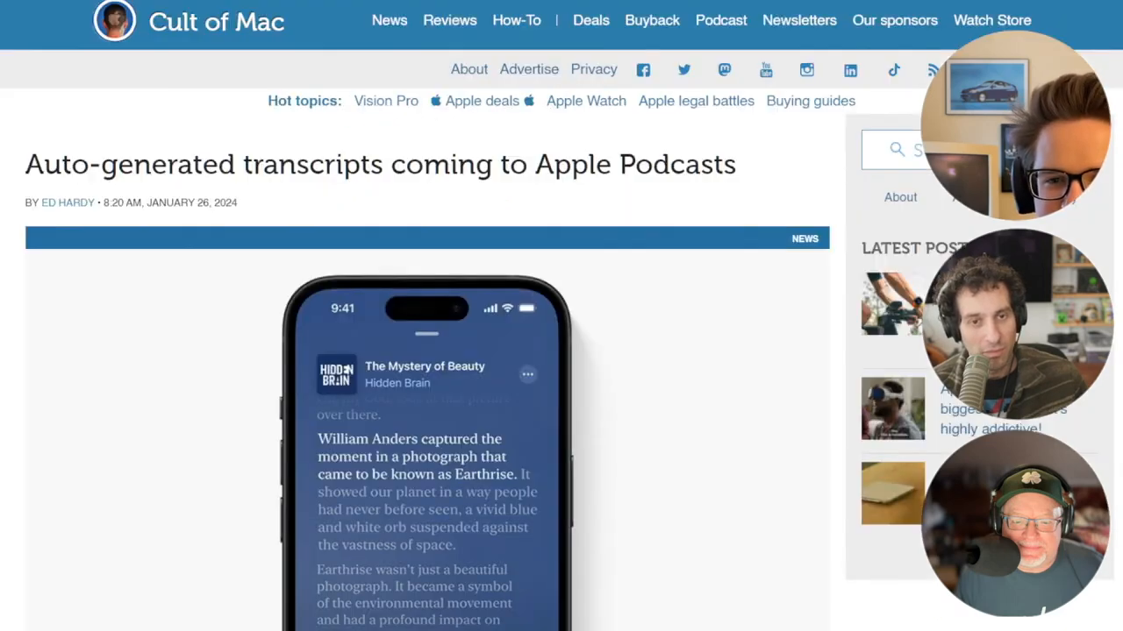
scroll("down", 3)
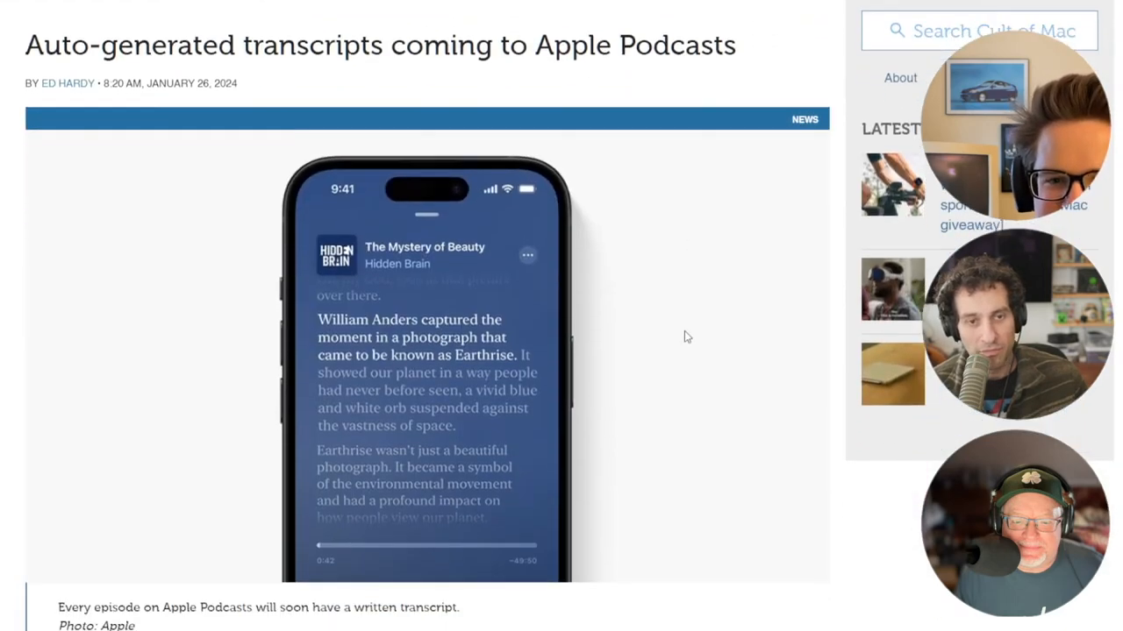
mouse_move(665, 328)
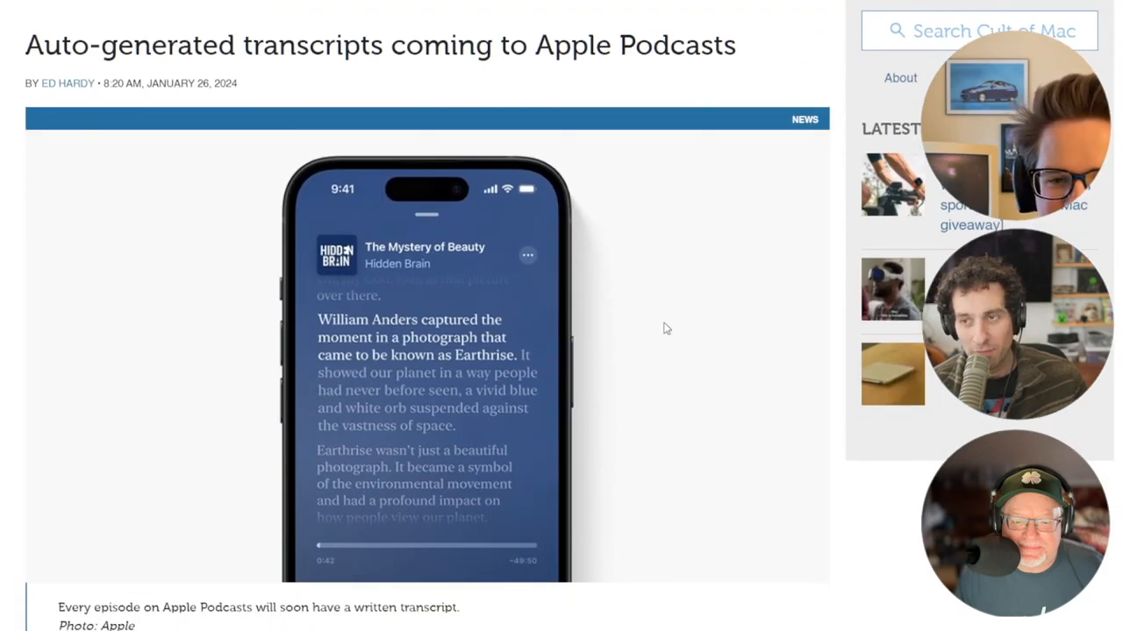
mouse_move(684, 331)
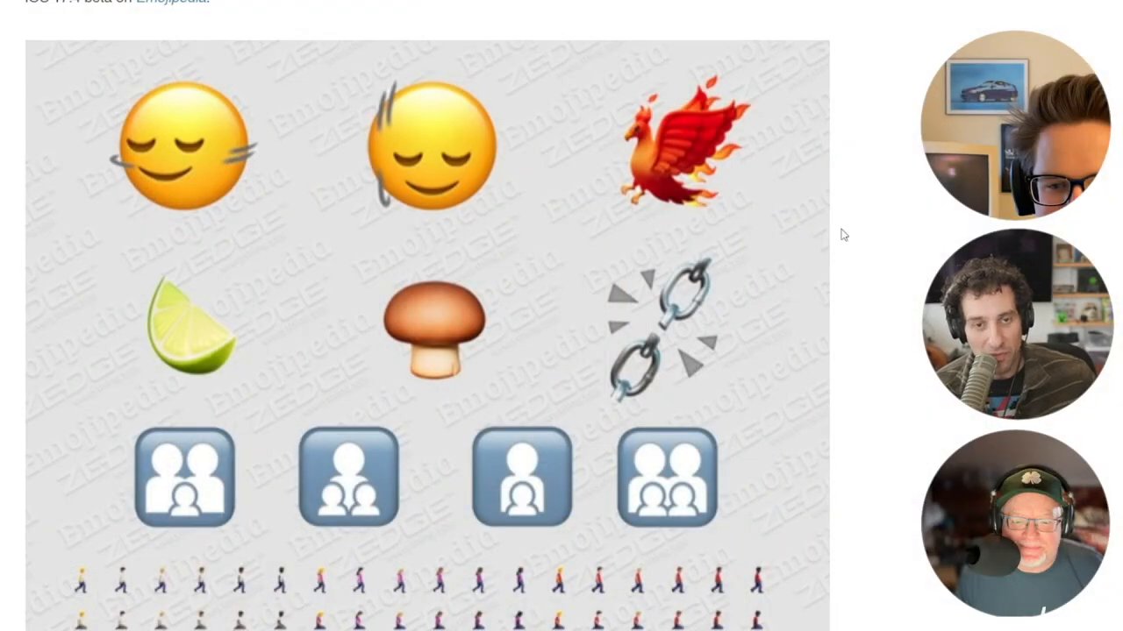
mouse_move(825, 252)
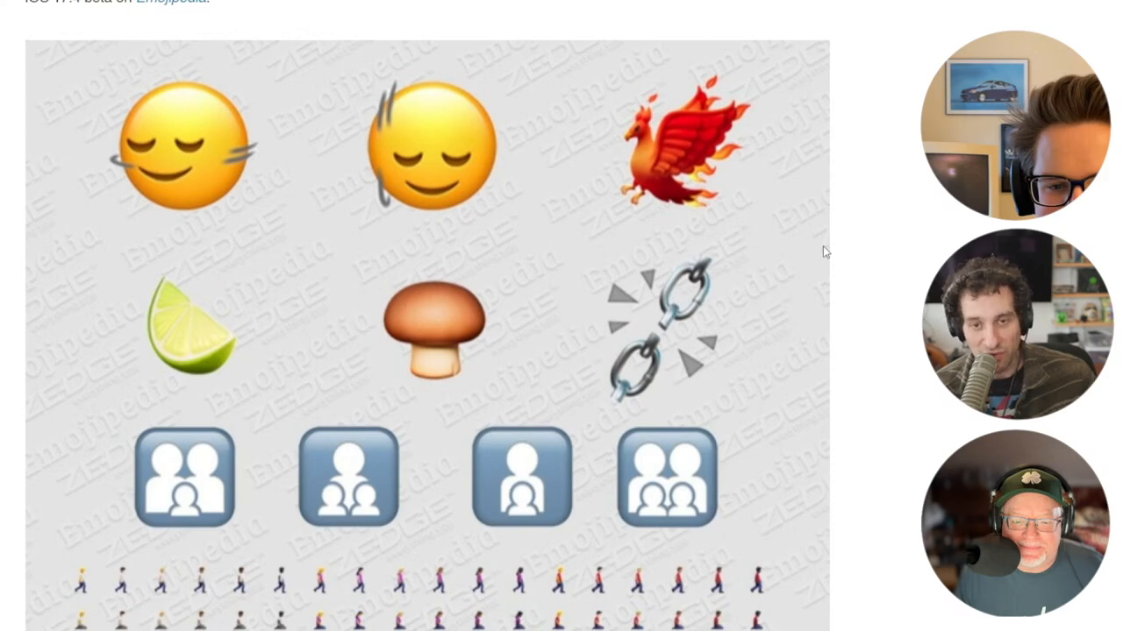
mouse_move(837, 270)
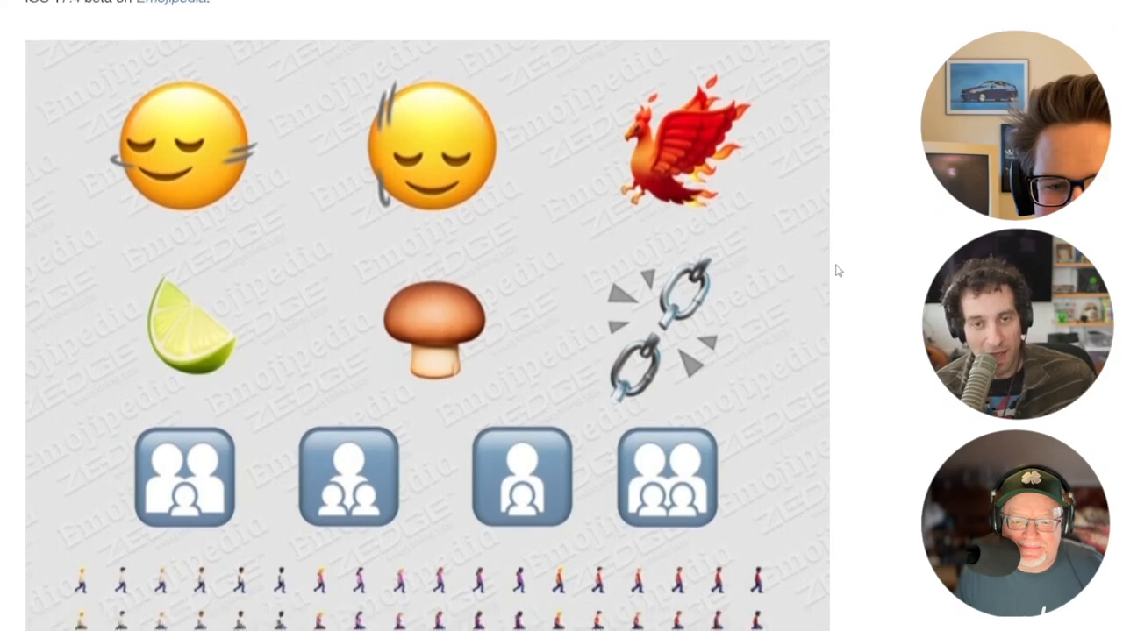
mouse_move(817, 267)
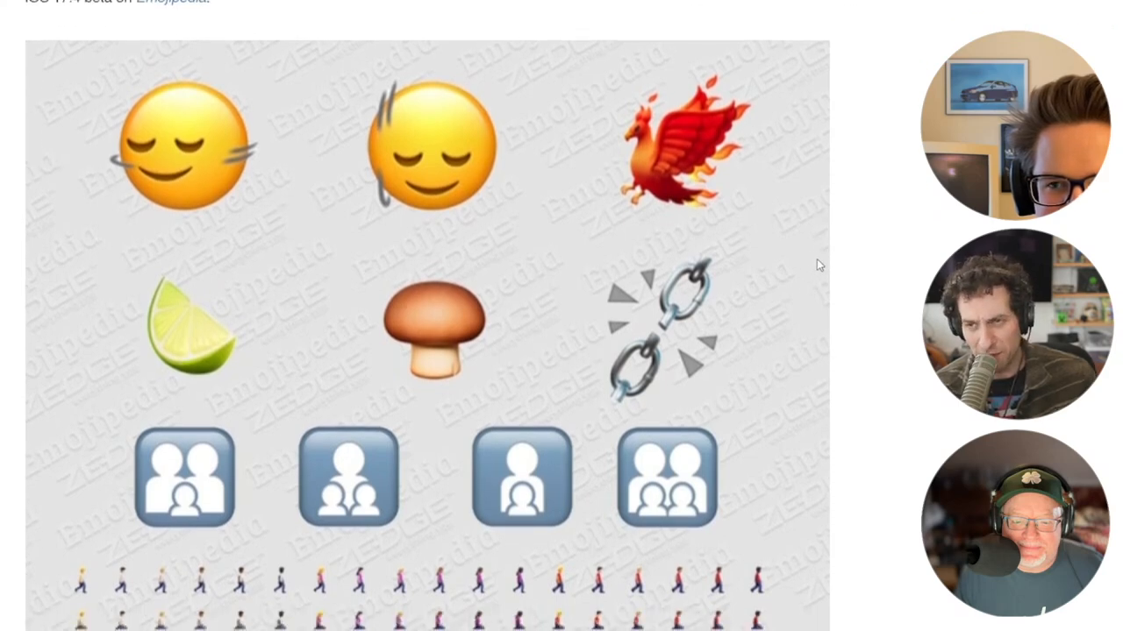
scroll("down", 3)
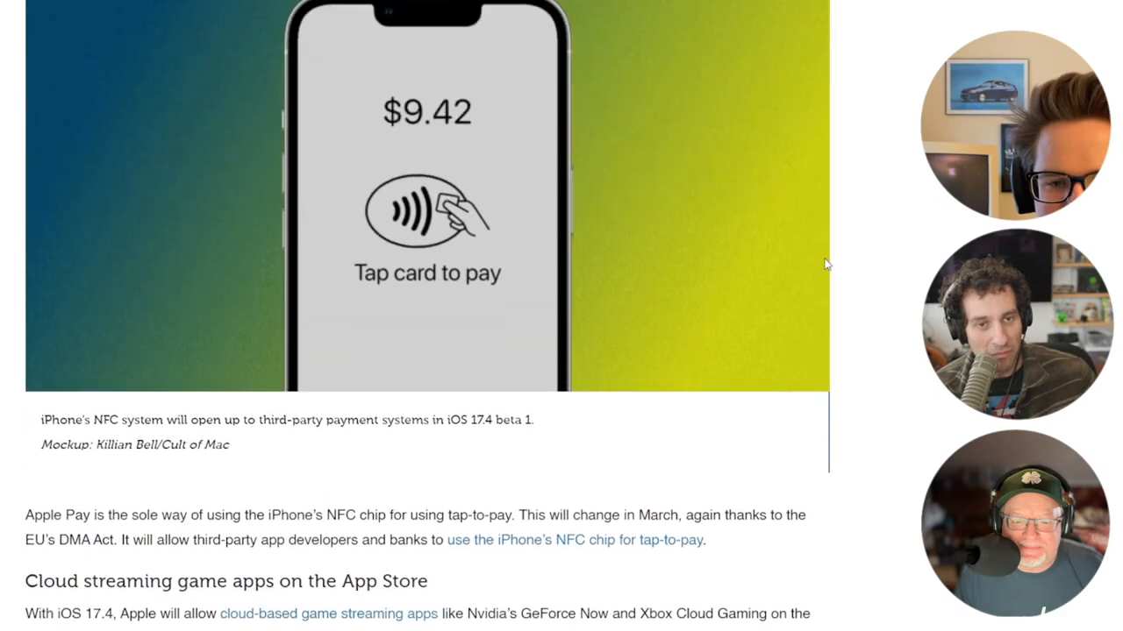
scroll("up", 3)
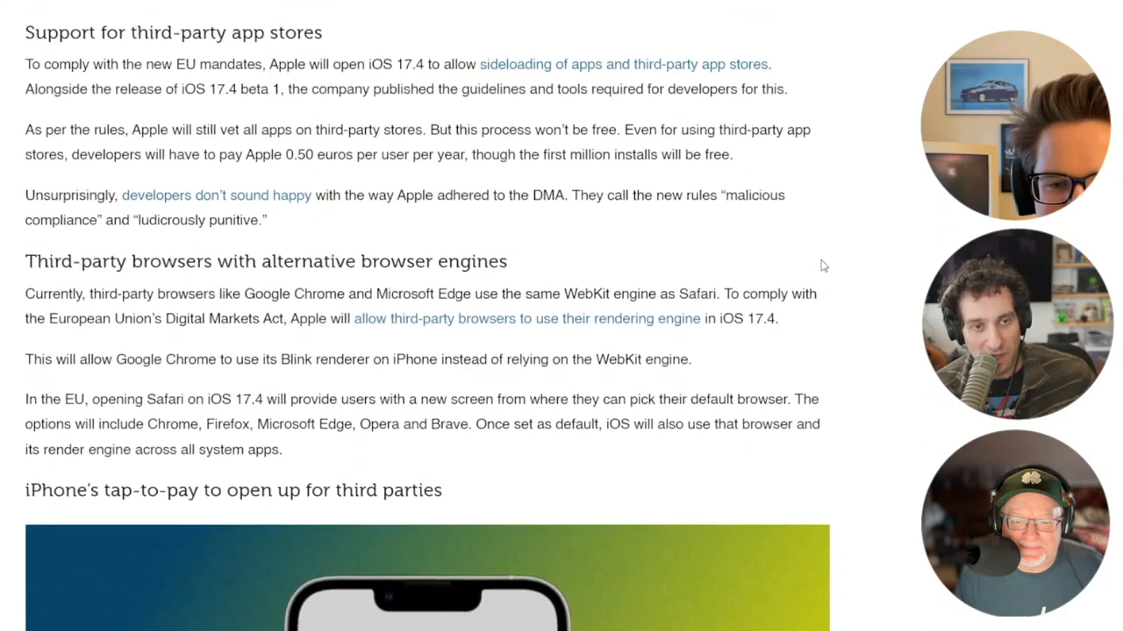
scroll("up", 3)
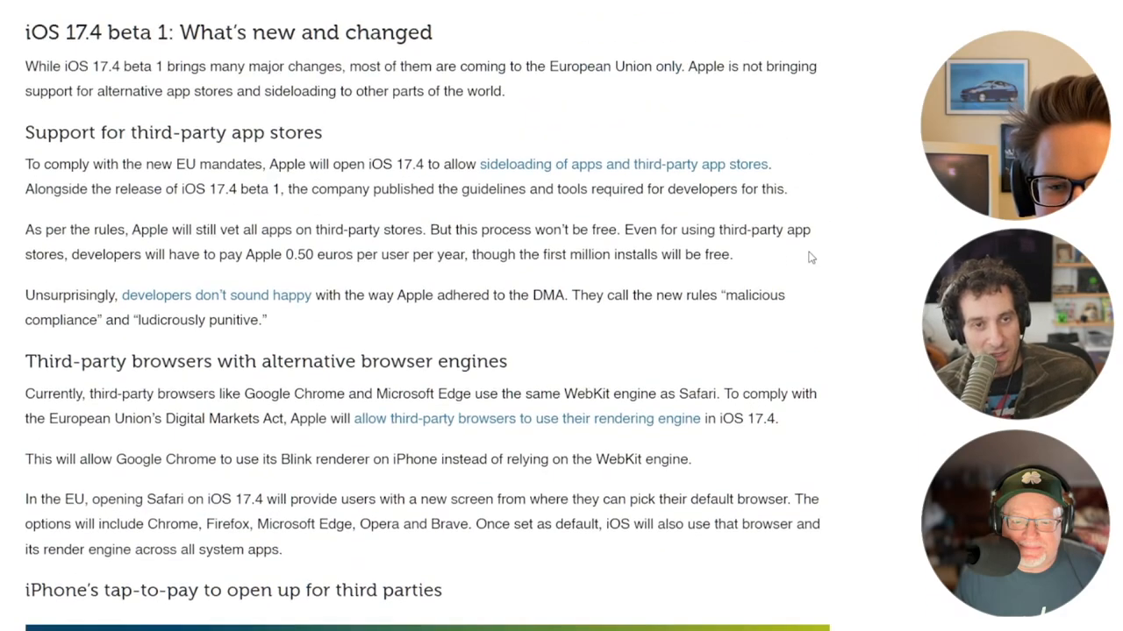
scroll("up", 3)
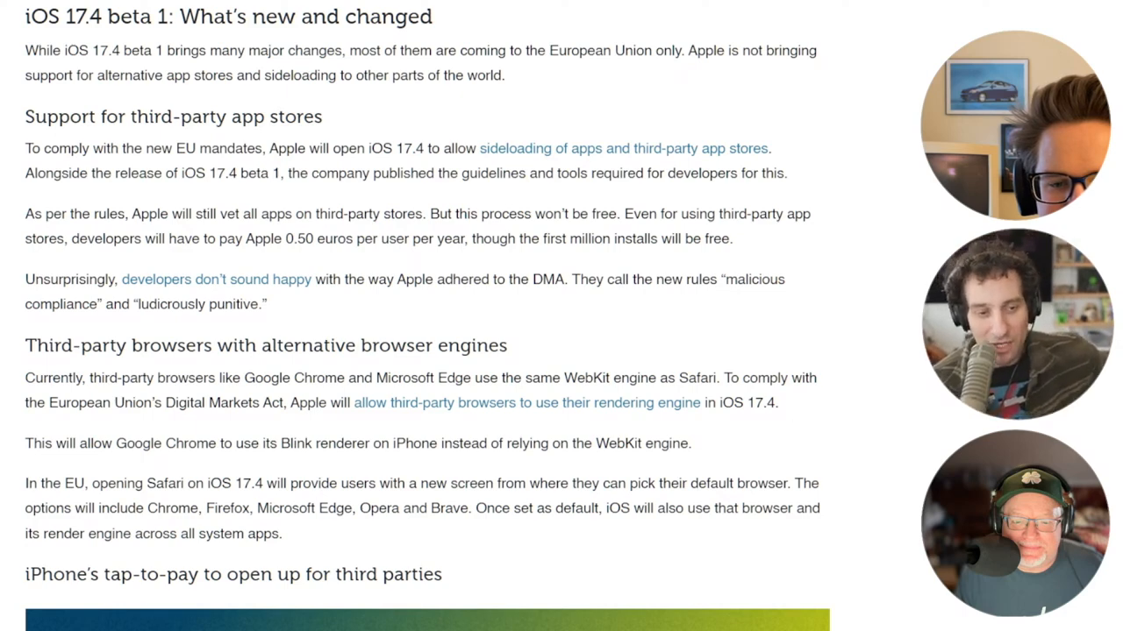
scroll("down", 3)
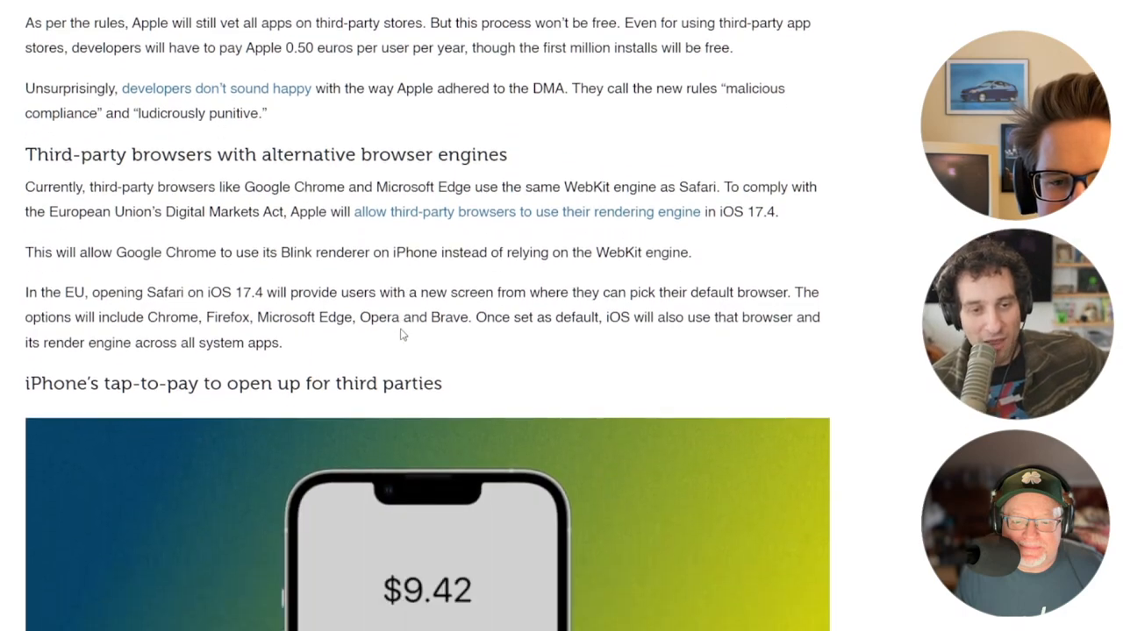
scroll("down", 3)
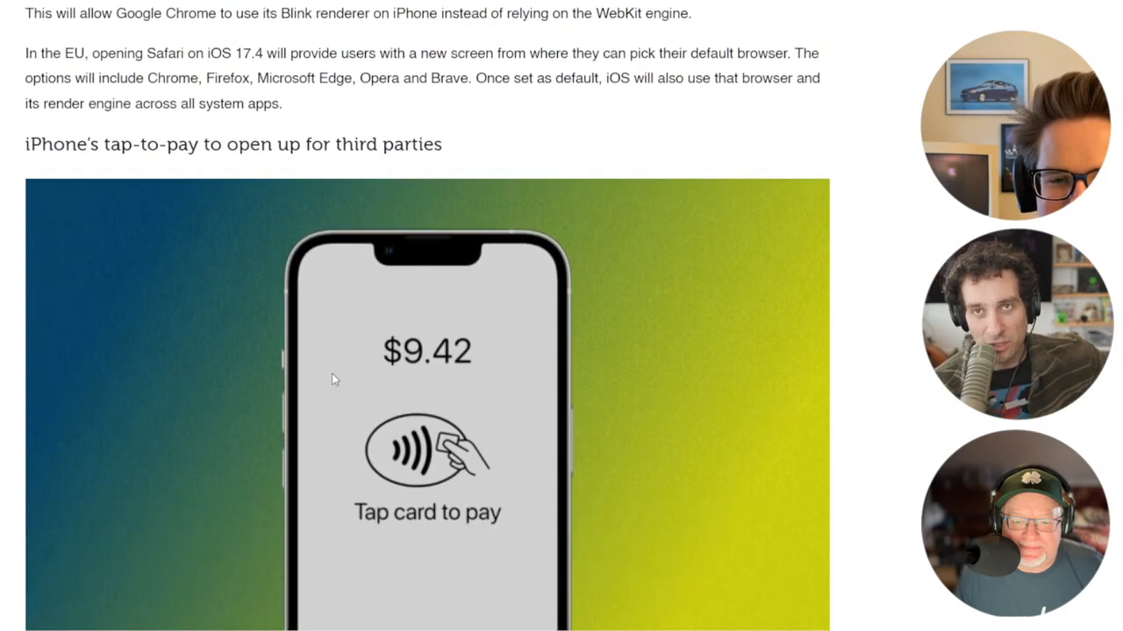
scroll("down", 3)
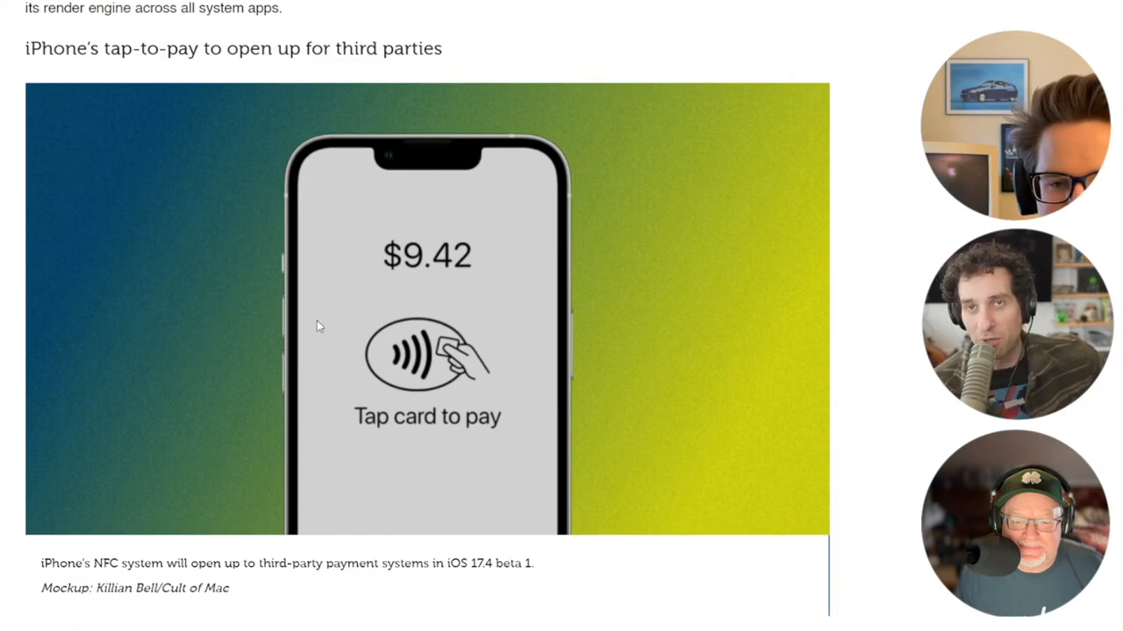
mouse_move(526, 342)
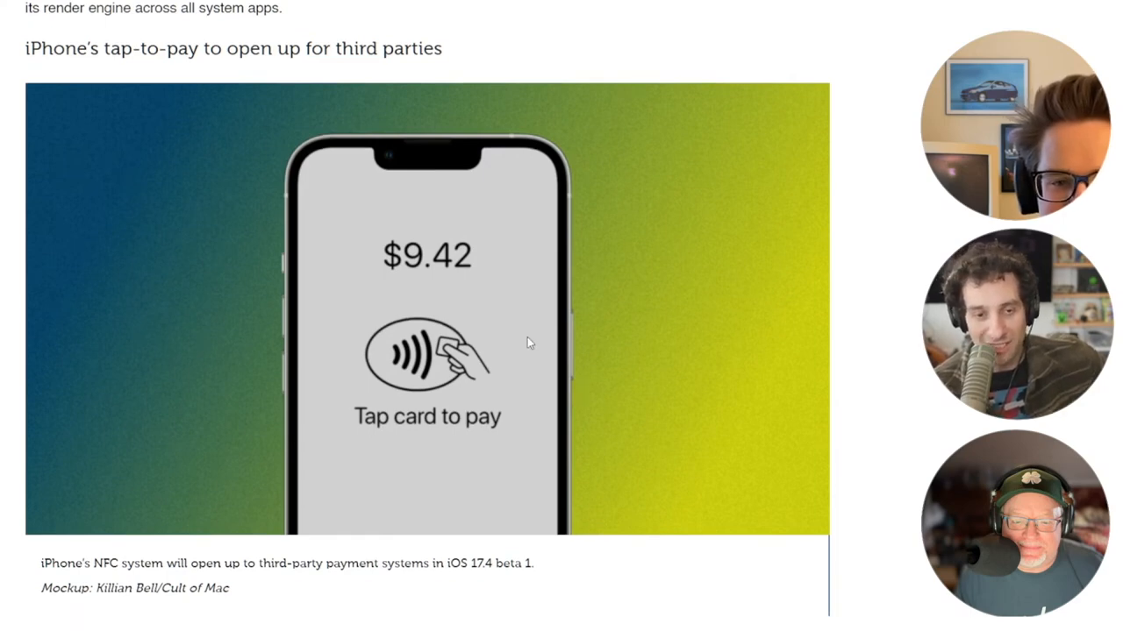
scroll("down", 3)
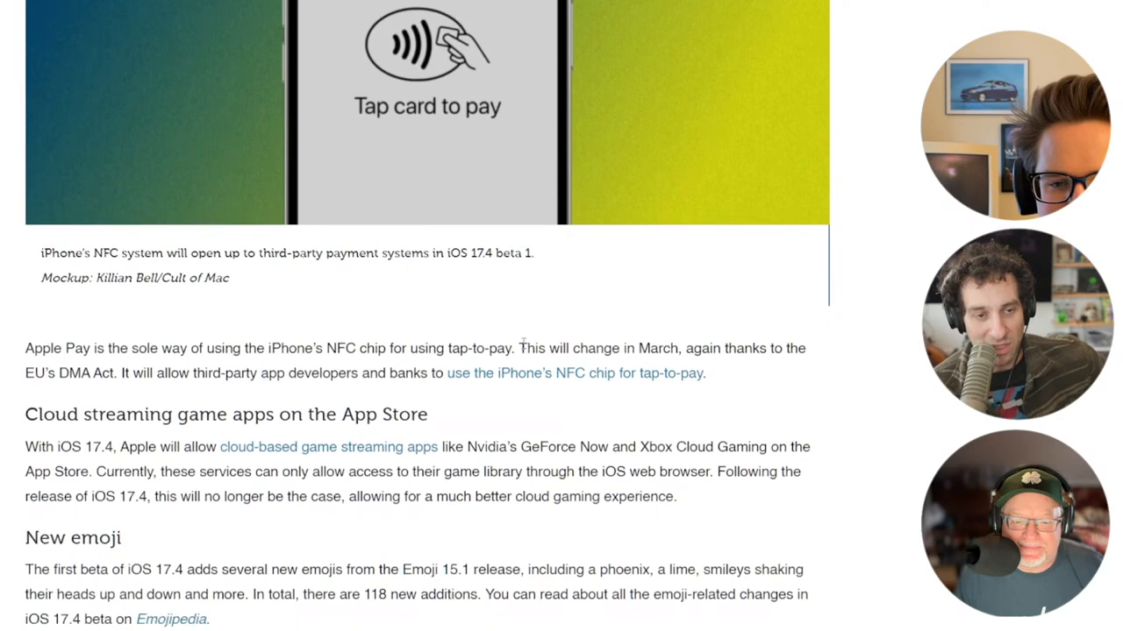
scroll("down", 3)
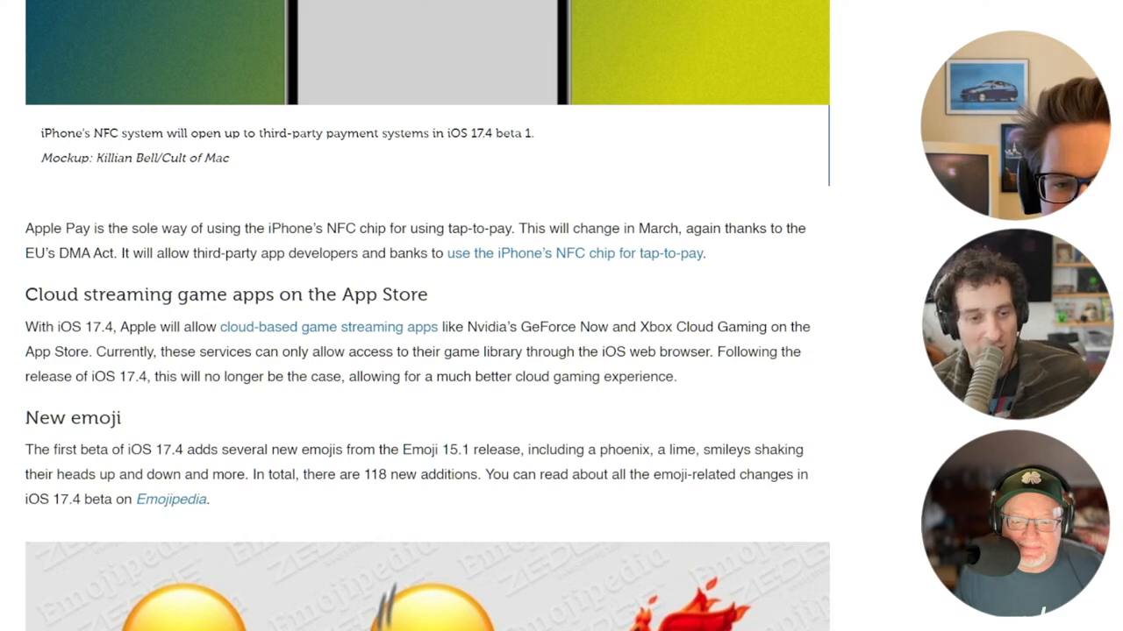
scroll("up", 3)
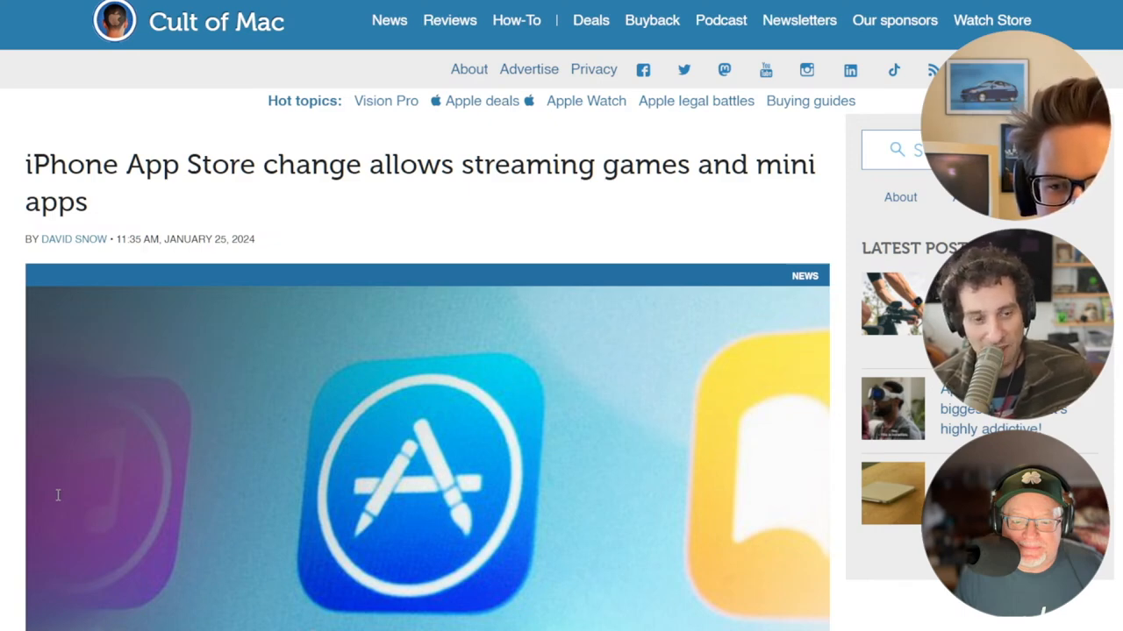
mouse_move(408, 502)
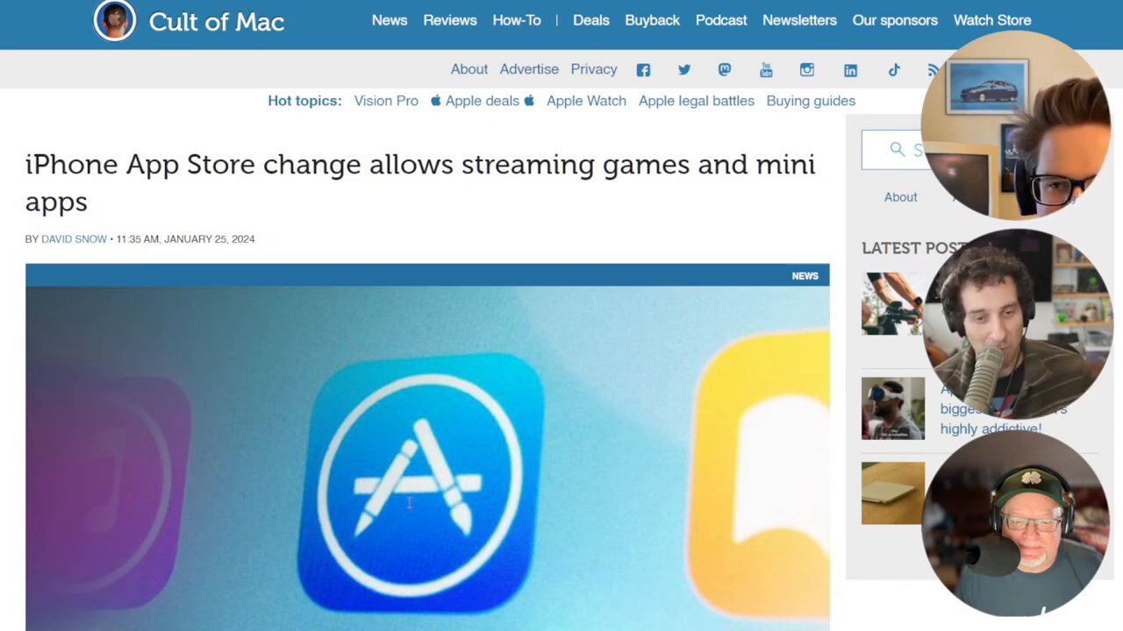